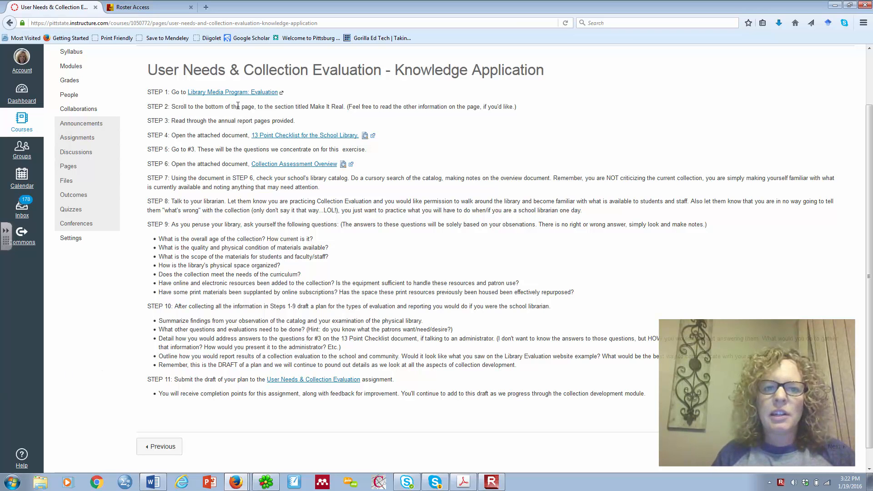
{"action": "mouse_move", "coordinate": [258, 104]}
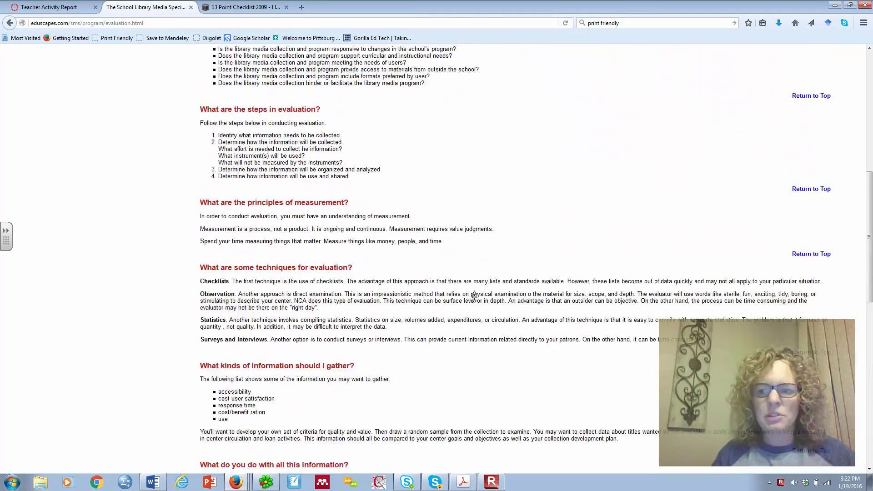
Scroll the eduScapes evaluation page down to Make It Real and its Page One–Seven links
{"action": "scroll", "scroll_direction": "up", "scroll_amount": 3}
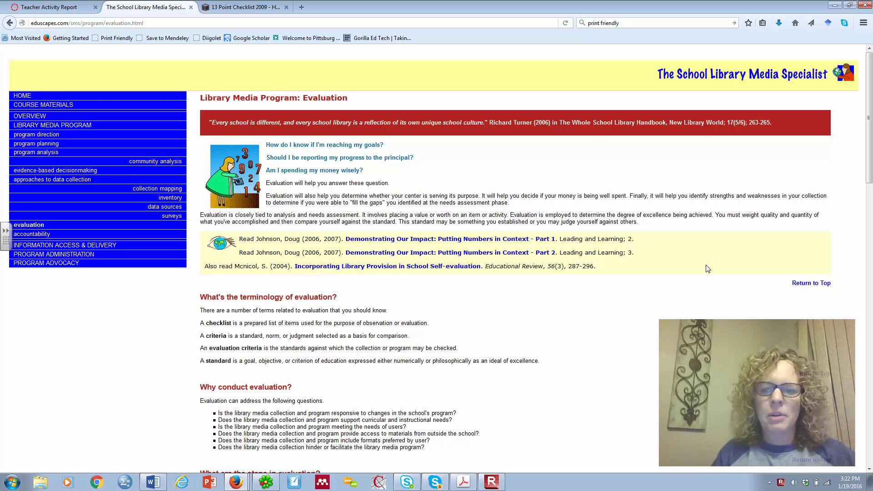
{"action": "mouse_move", "coordinate": [683, 245]}
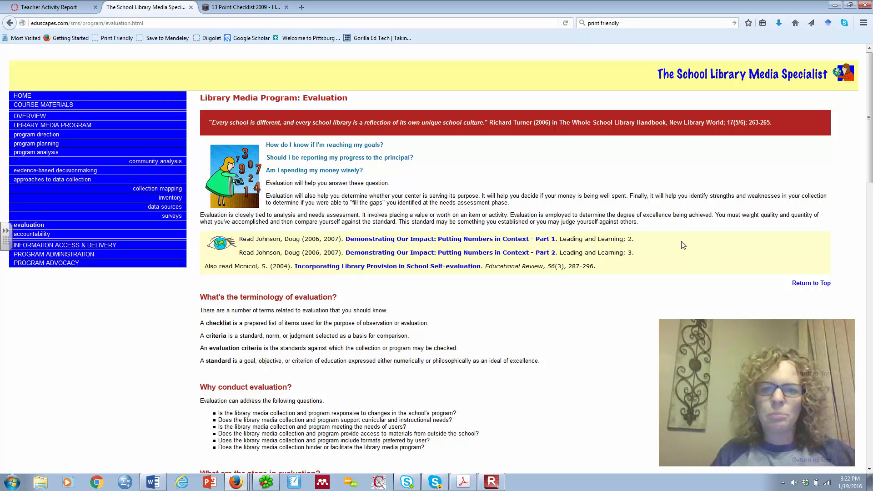
{"action": "scroll", "scroll_direction": "down", "scroll_amount": 3}
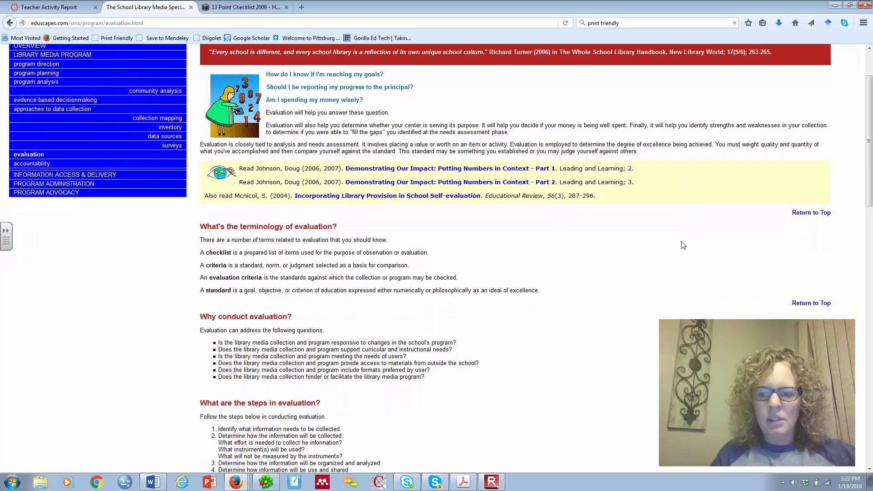
{"action": "scroll", "scroll_direction": "down", "scroll_amount": 3}
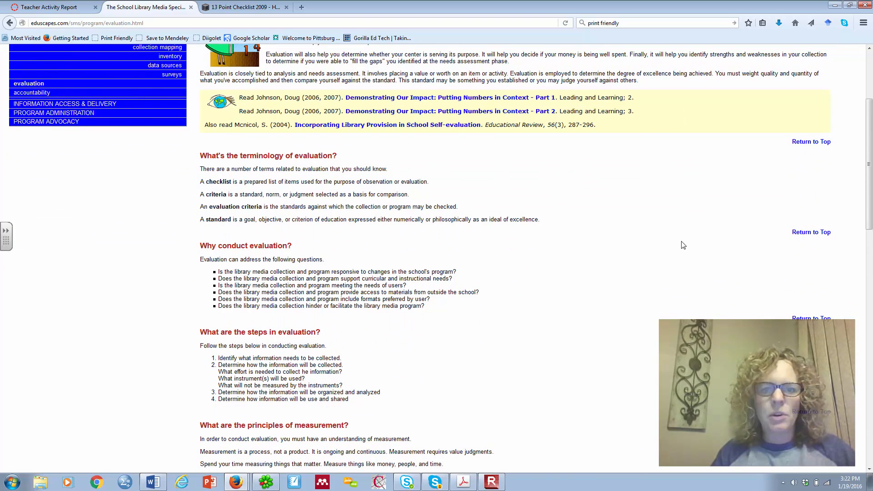
{"action": "scroll", "scroll_direction": "down", "scroll_amount": 3}
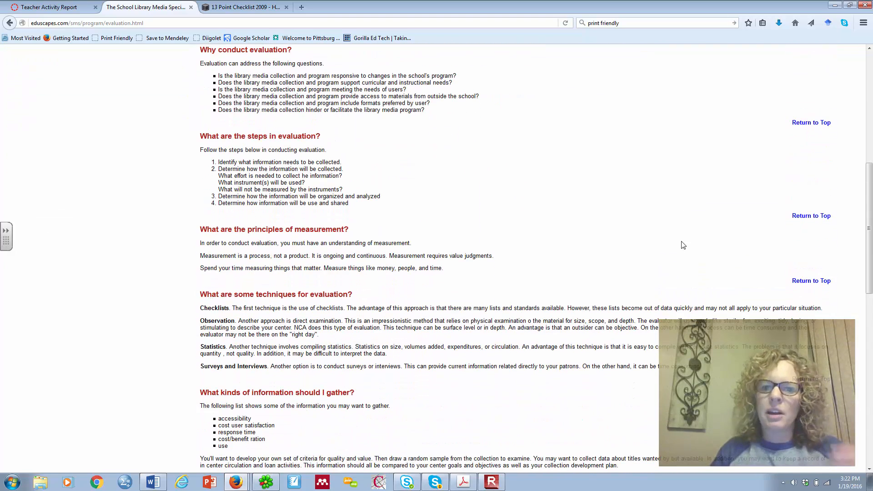
{"action": "scroll", "scroll_direction": "down", "scroll_amount": 3}
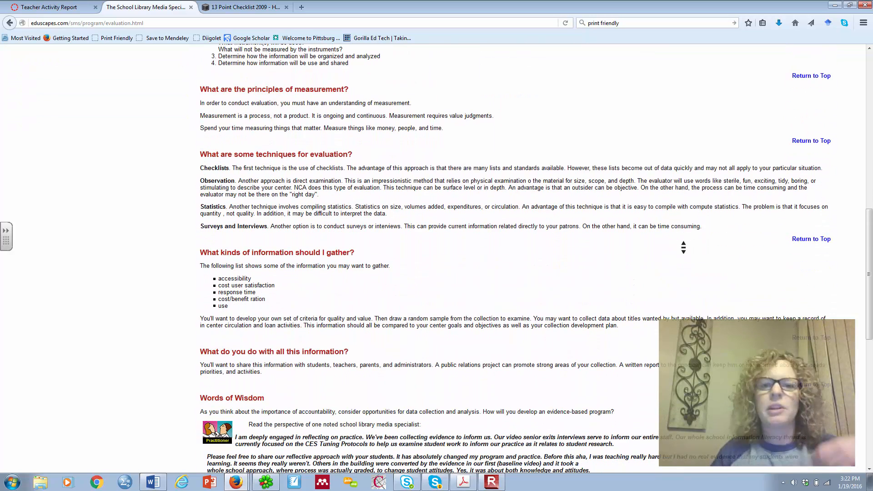
{"action": "scroll", "scroll_direction": "down", "scroll_amount": 3}
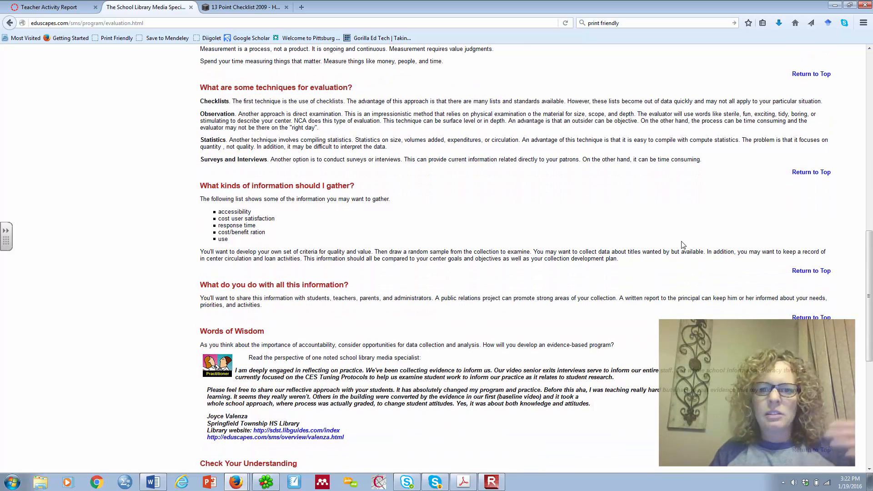
{"action": "scroll", "scroll_direction": "down", "scroll_amount": 3}
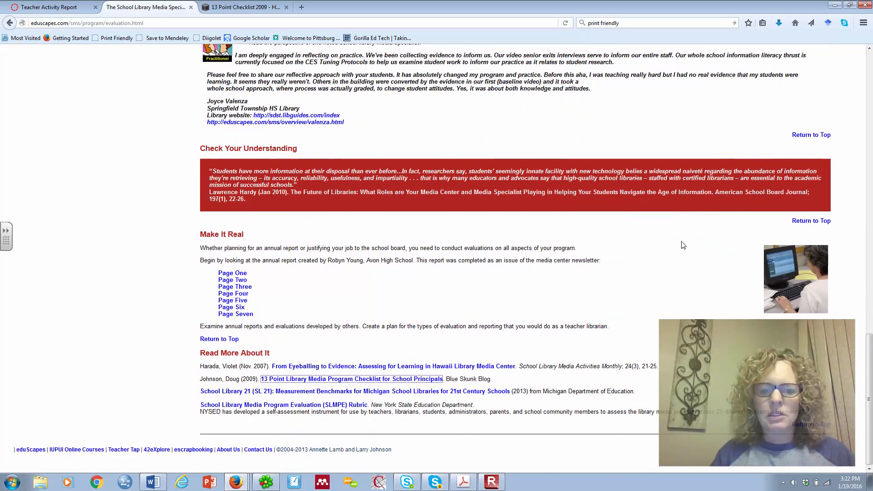
{"action": "mouse_move", "coordinate": [241, 245]}
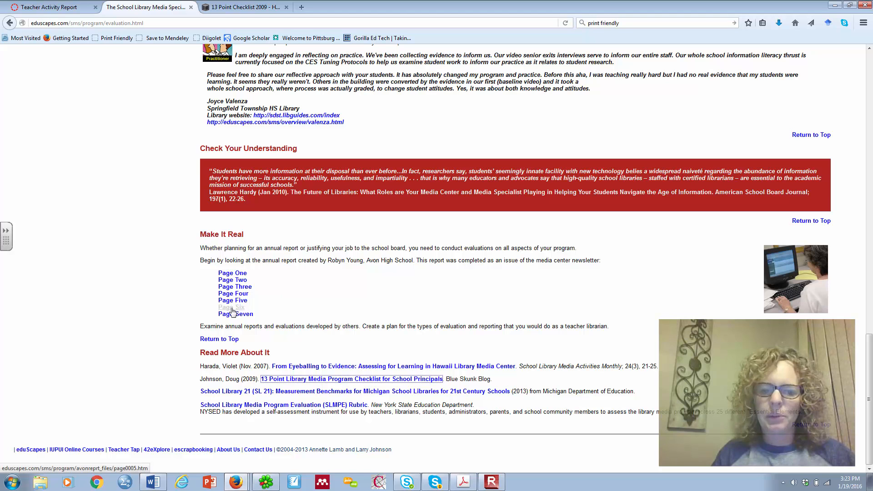
{"action": "mouse_move", "coordinate": [265, 282]}
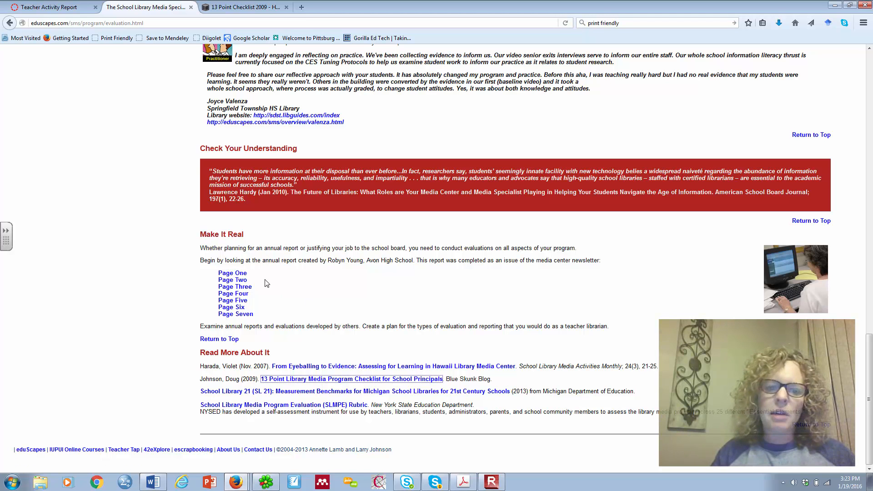
{"action": "mouse_move", "coordinate": [288, 320]}
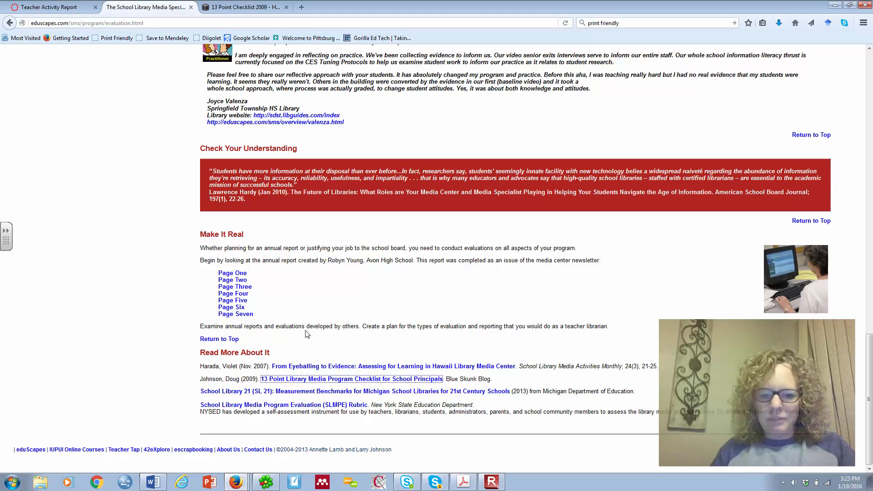
Highlight the Make It Real sentence 'Create a plan for the types of evaluation and reporting…'
{"action": "left_click_drag", "start_coordinate": [361, 326], "coordinate": [476, 326]}
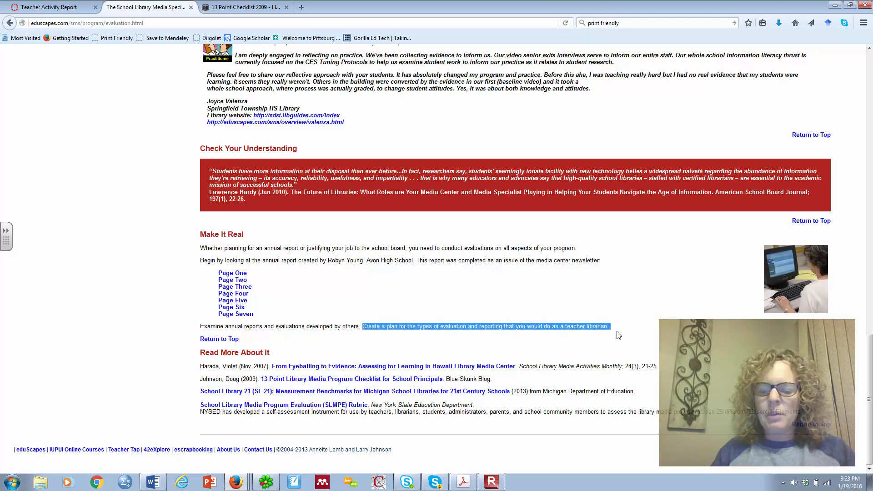
{"action": "mouse_move", "coordinate": [633, 344]}
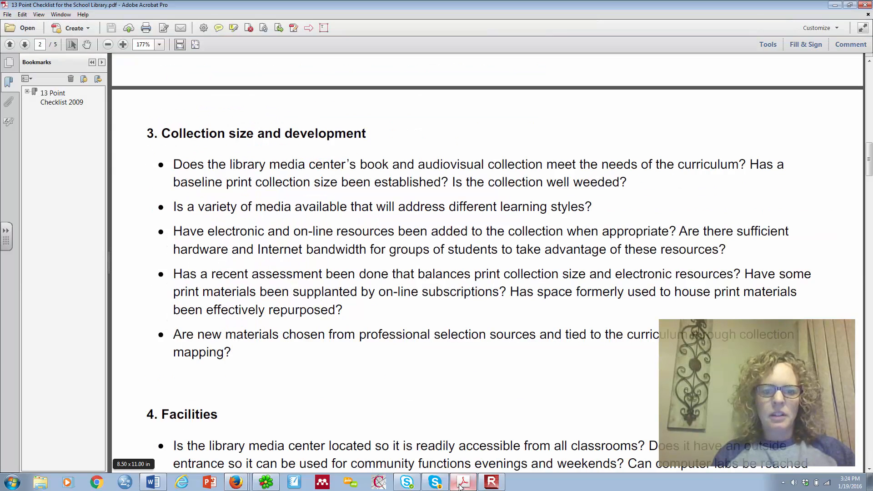
Switch to the 13 Point Checklist 2009 PDF in Acrobat, showing its title and first section
{"action": "left_click", "coordinate": [10, 44]}
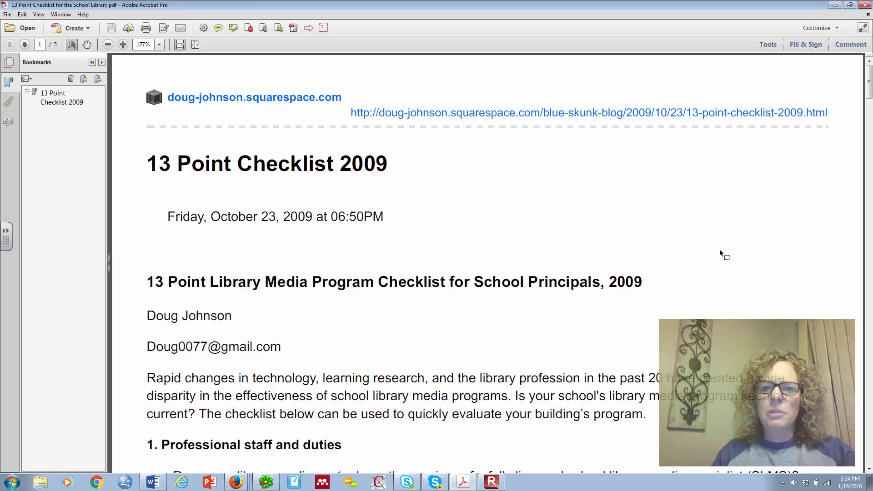
{"action": "scroll", "scroll_direction": "down", "scroll_amount": 3}
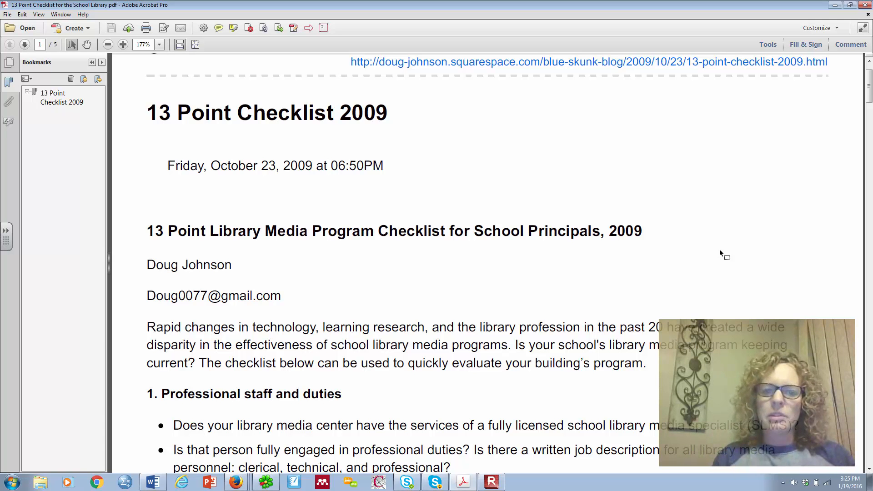
Scroll the checklist down to section 3, Collection size and development
{"action": "scroll", "scroll_direction": "down", "scroll_amount": 3}
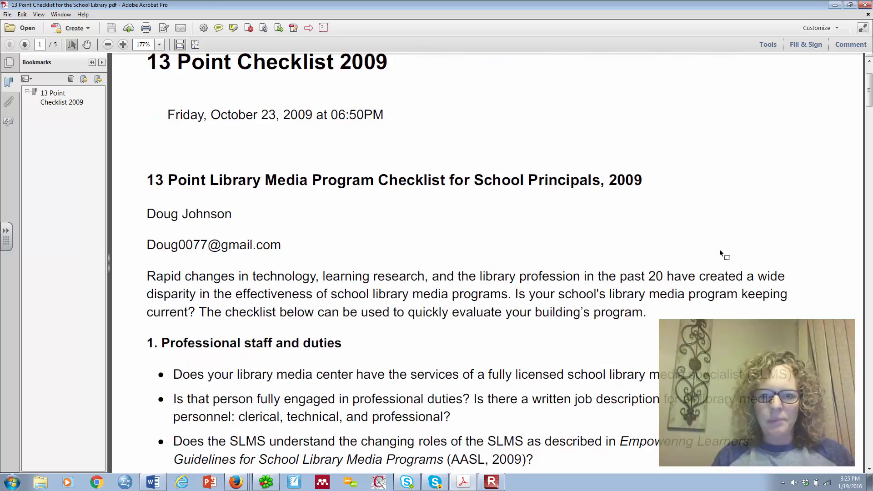
{"action": "scroll", "scroll_direction": "down", "scroll_amount": 3}
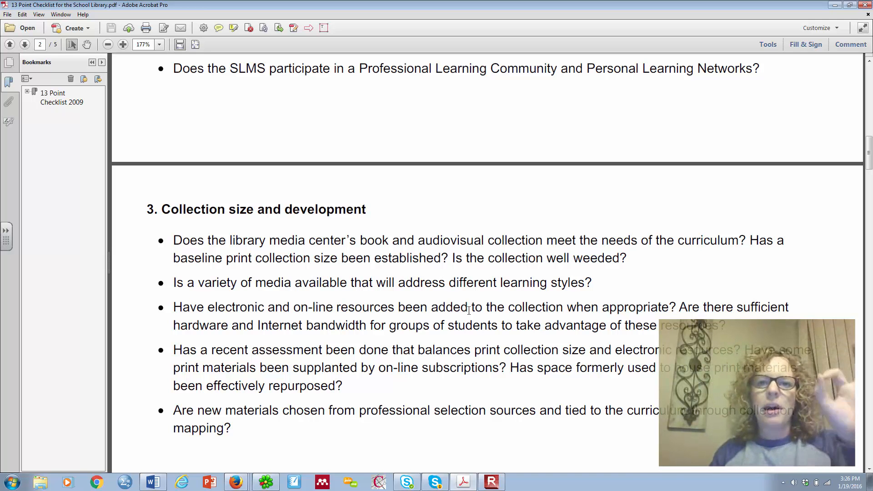
{"action": "mouse_move", "coordinate": [429, 347]}
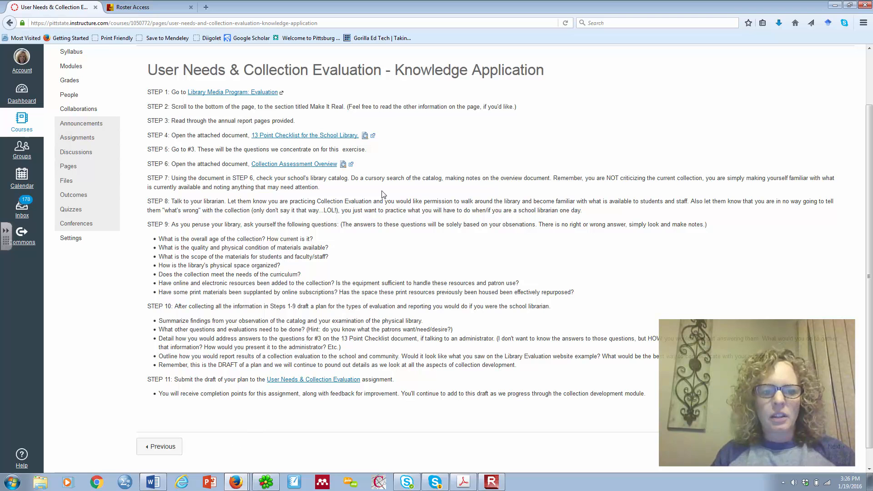
{"action": "mouse_move", "coordinate": [190, 161]}
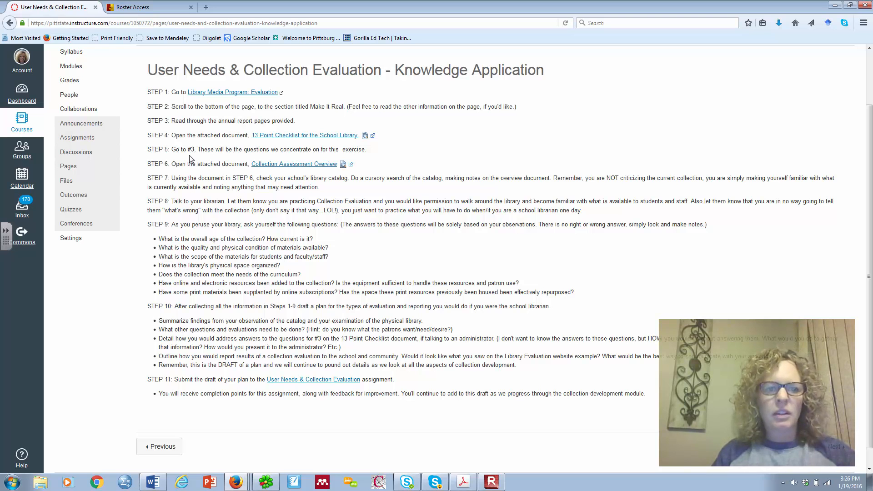
{"action": "mouse_move", "coordinate": [198, 158]}
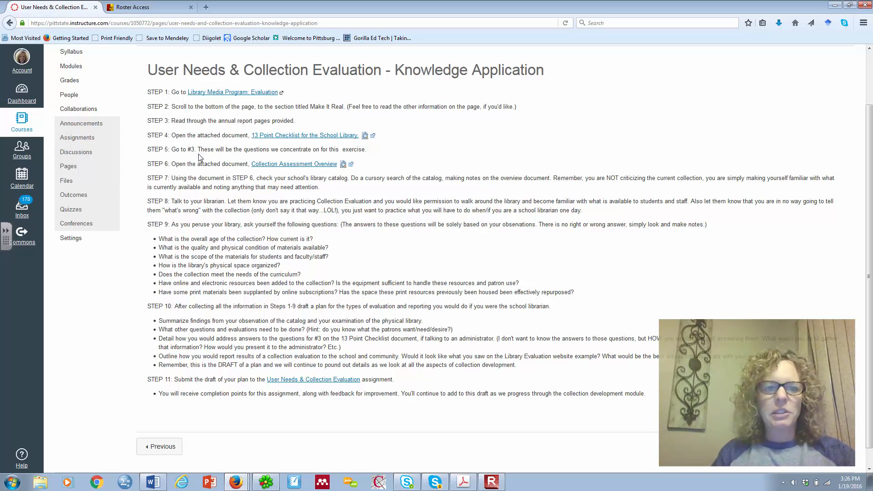
{"action": "mouse_move", "coordinate": [209, 175]}
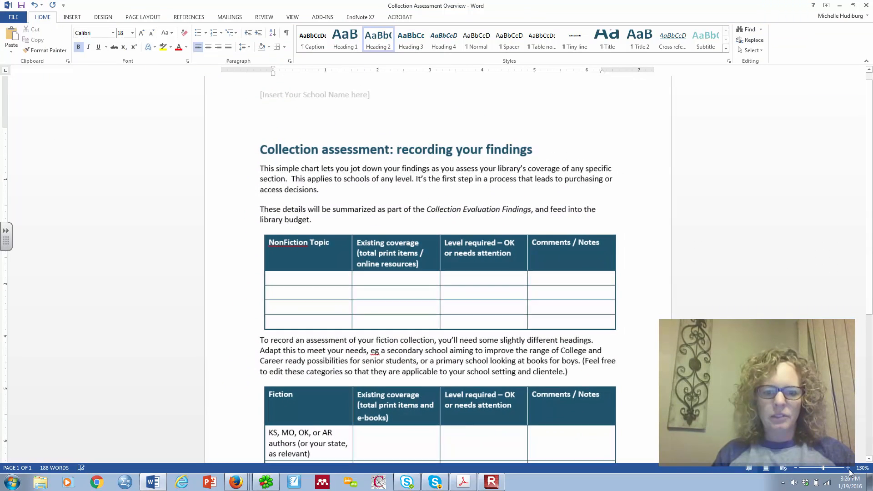
{"action": "scroll", "scroll_direction": "down", "scroll_amount": 3}
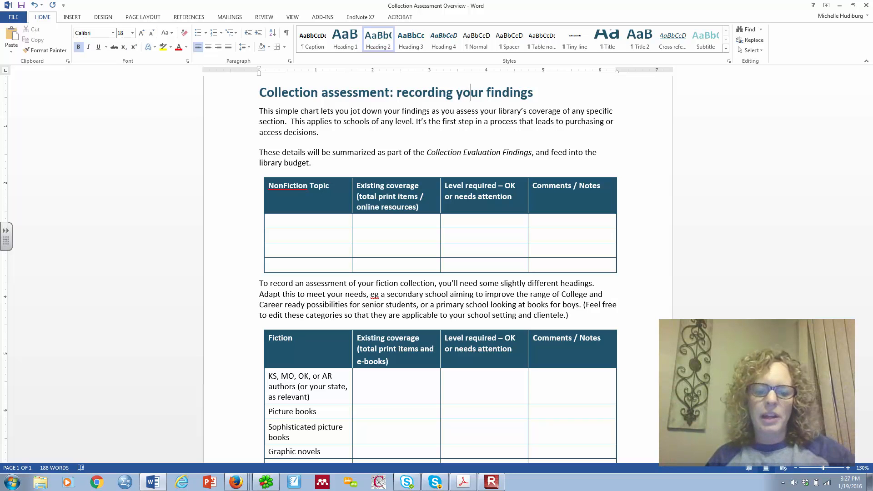
{"action": "scroll", "scroll_direction": "down", "scroll_amount": 3}
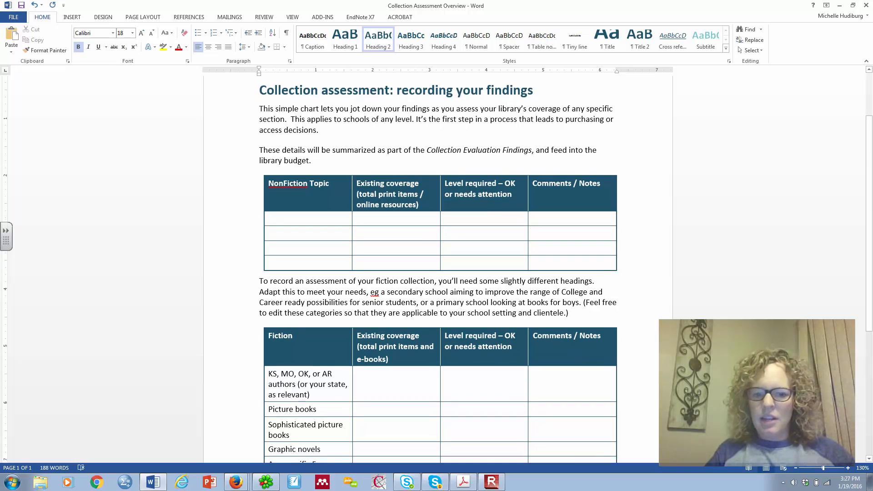
{"action": "scroll", "scroll_direction": "down", "scroll_amount": 3}
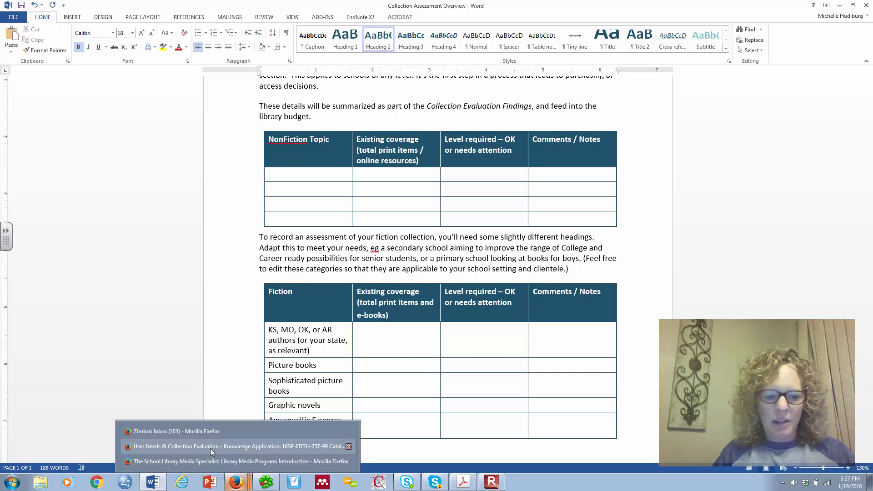
Return to the Canvas assignment steps page and open a new blank browser tab
{"action": "left_click", "coordinate": [236, 446]}
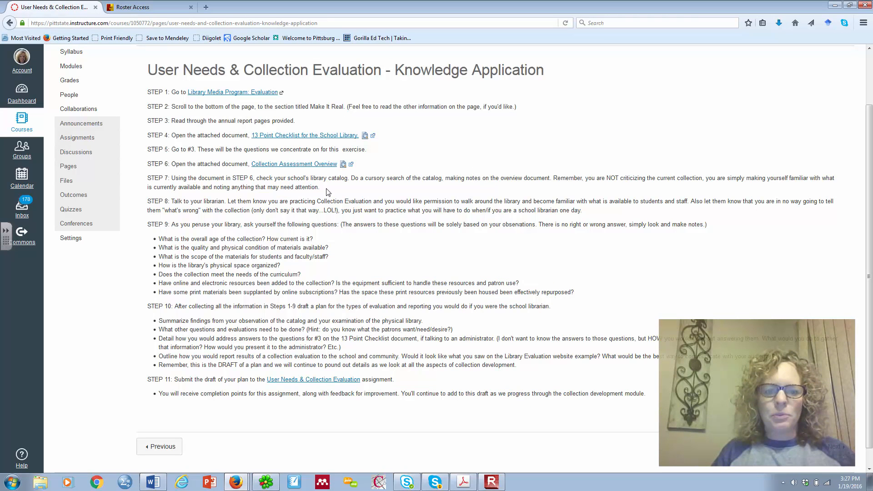
{"action": "mouse_move", "coordinate": [355, 188]}
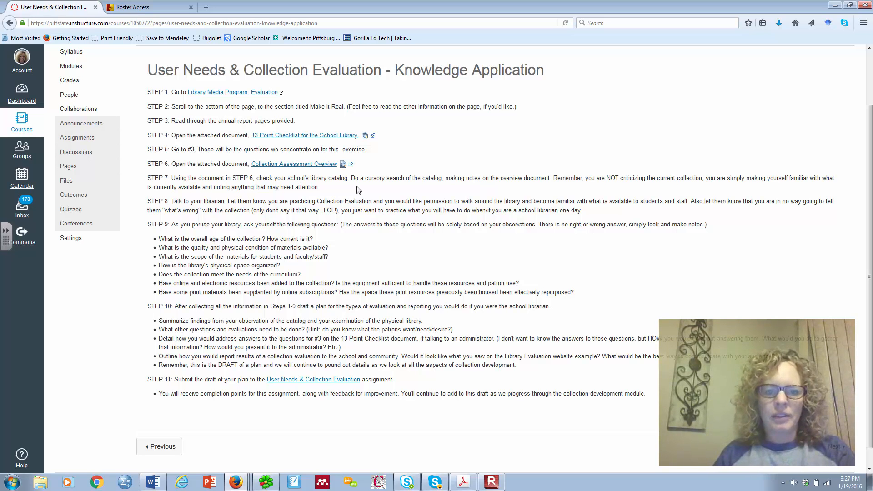
{"action": "left_click", "coordinate": [206, 7]}
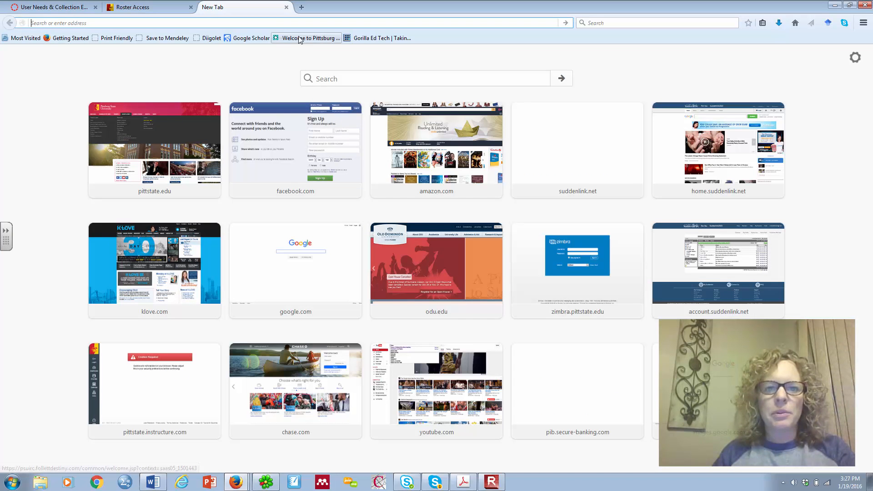
Open the Pittsburg State University IRC catalog search in Follett Destiny, then return to Canvas
{"action": "left_click", "coordinate": [310, 38]}
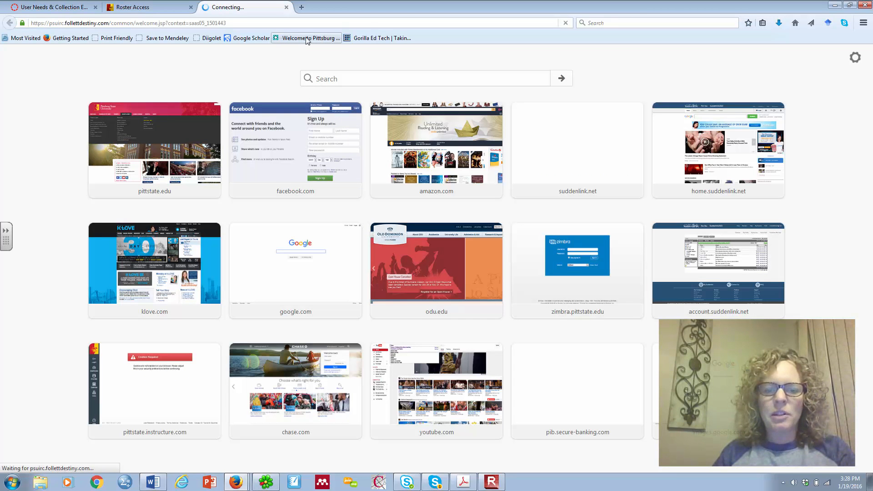
{"action": "left_click", "coordinate": [305, 38]}
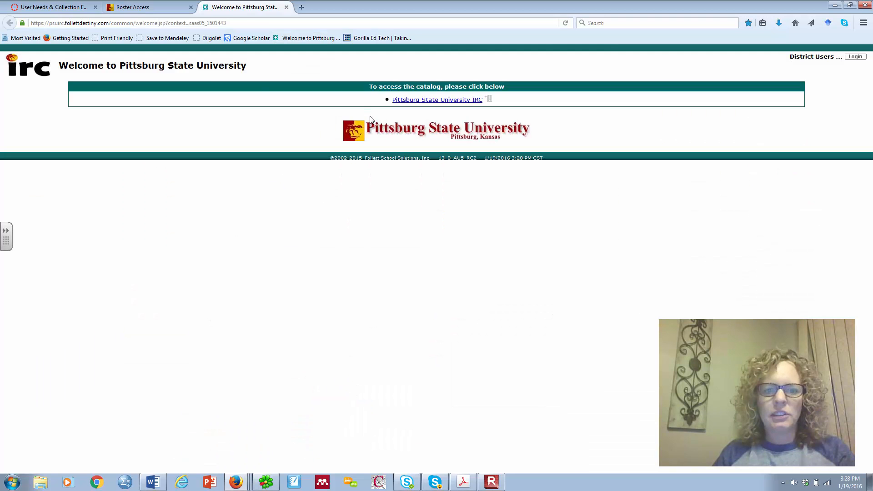
{"action": "left_click", "coordinate": [437, 99]}
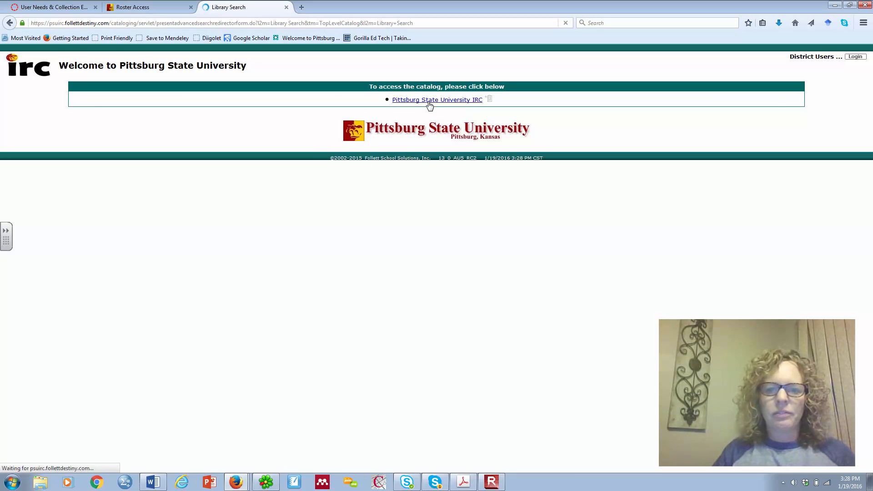
{"action": "left_click", "coordinate": [437, 99]}
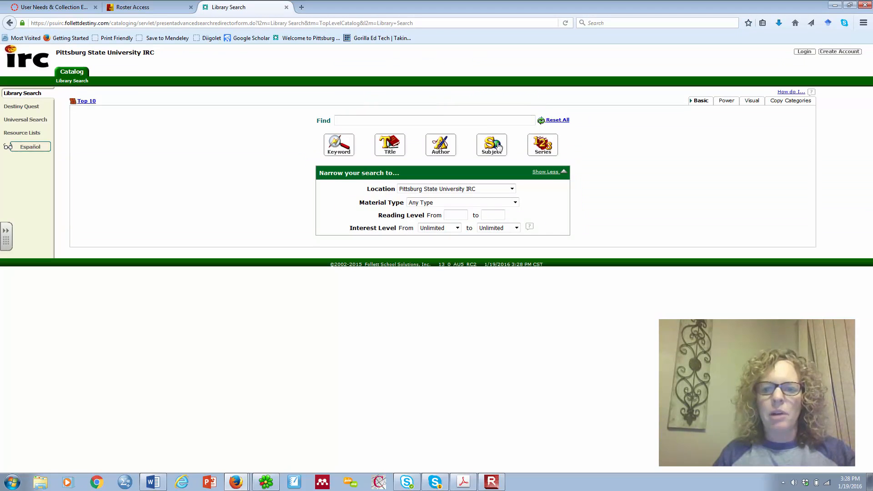
{"action": "mouse_move", "coordinate": [479, 106]}
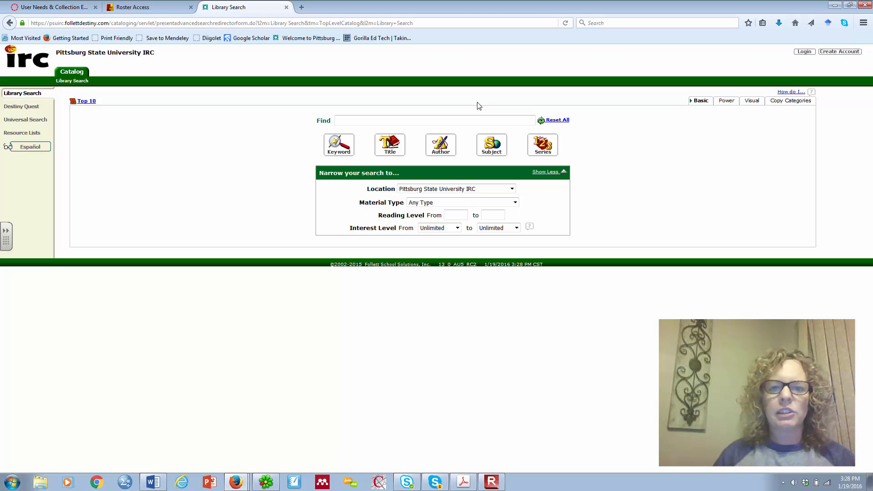
{"action": "left_click", "coordinate": [434, 120]}
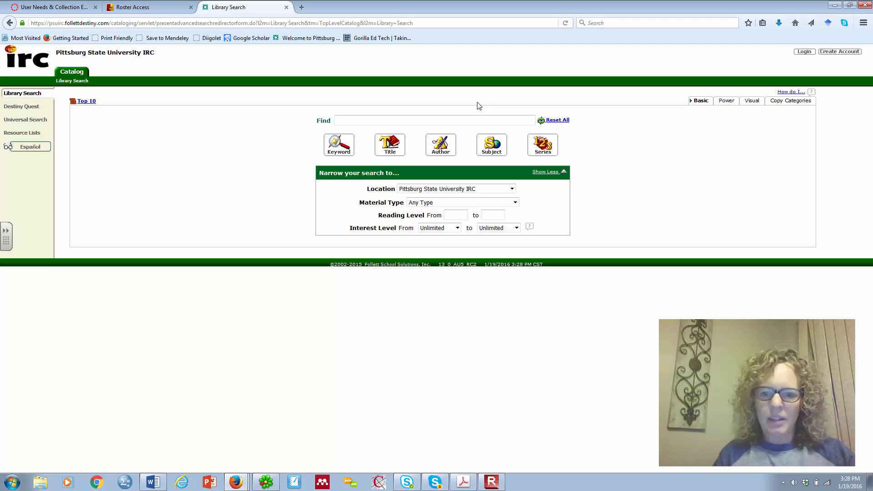
{"action": "left_click", "coordinate": [434, 120]}
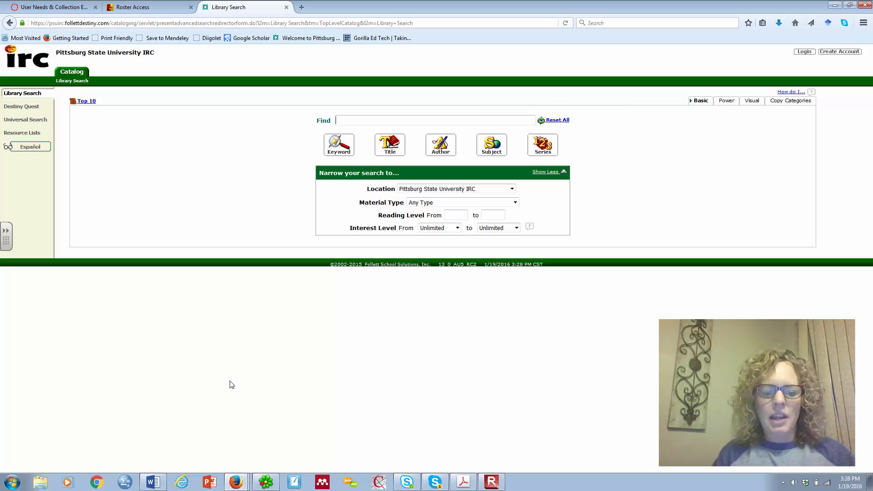
{"action": "mouse_move", "coordinate": [236, 481]}
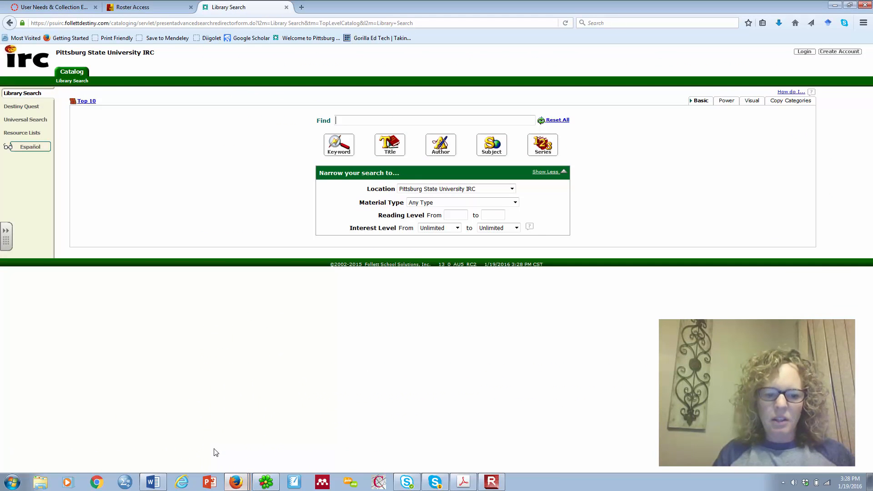
{"action": "left_click", "coordinate": [53, 7]}
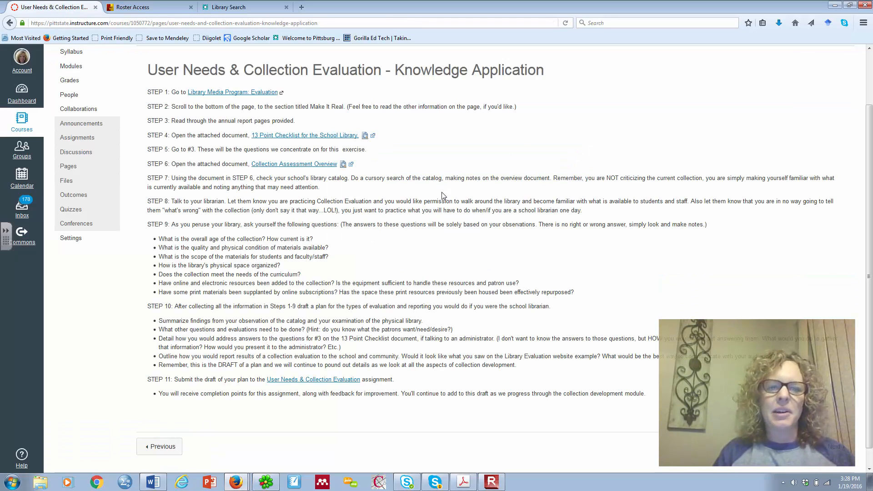
{"action": "mouse_move", "coordinate": [490, 186]}
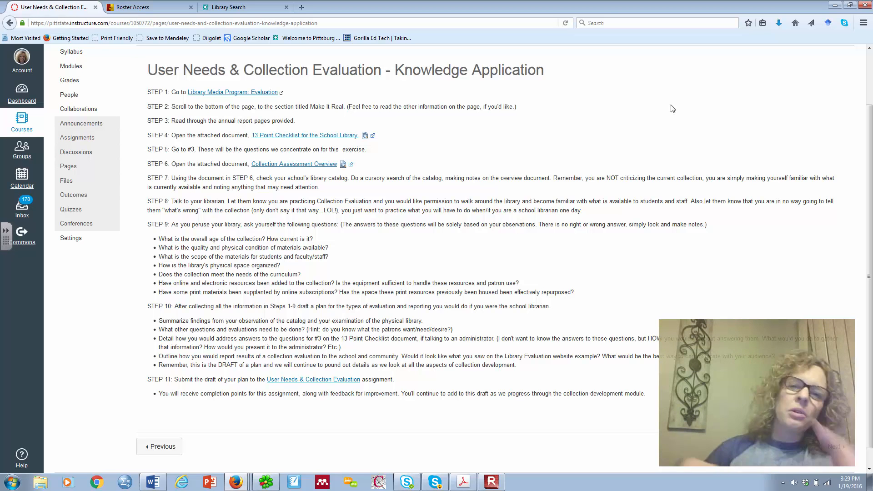
{"action": "mouse_move", "coordinate": [248, 364]}
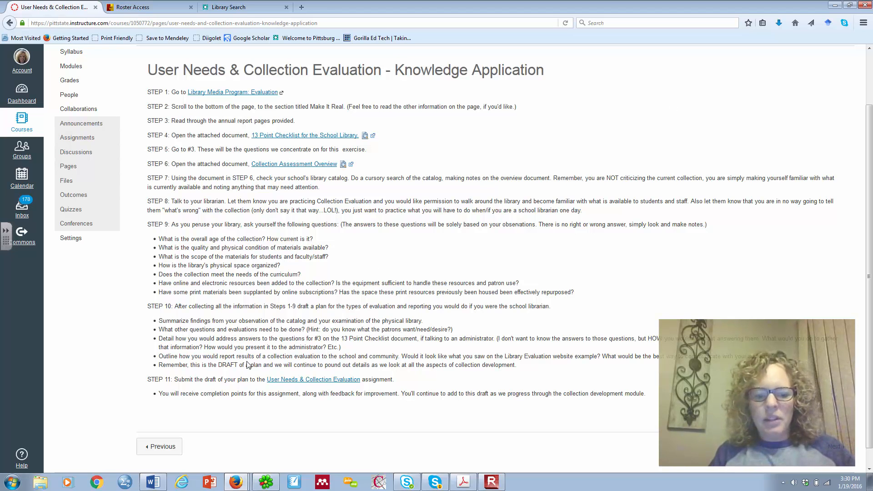
Switch back to the Collection Assessment Overview document in Word
{"action": "left_click", "coordinate": [153, 482]}
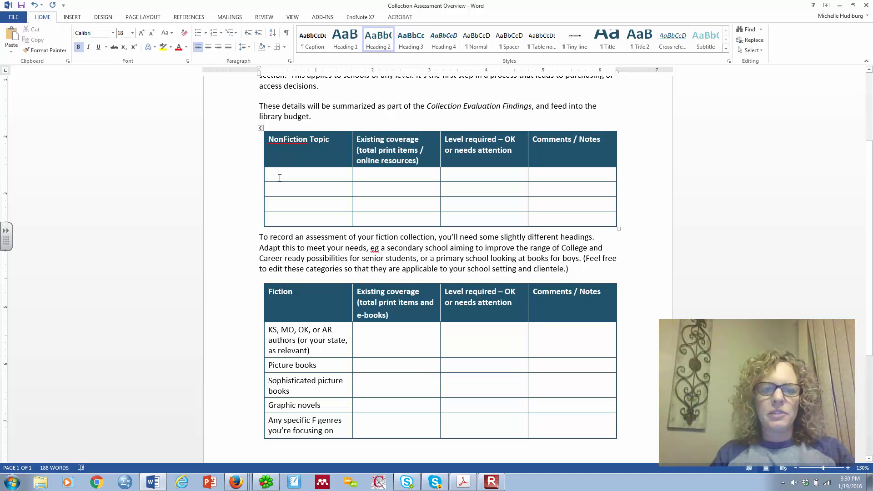
Enter 'Westward expansion' as the first NonFiction topic with 25 items existing coverage
{"action": "left_click", "coordinate": [308, 174]}
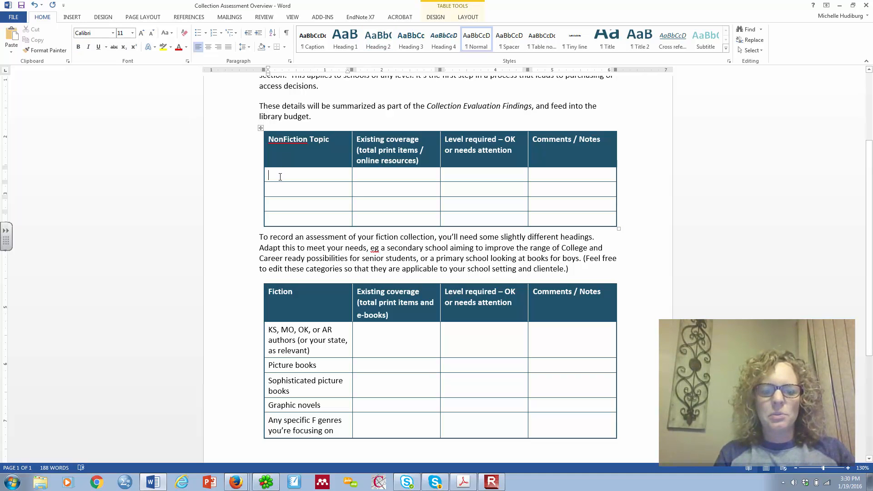
{"action": "type", "text": "West"}
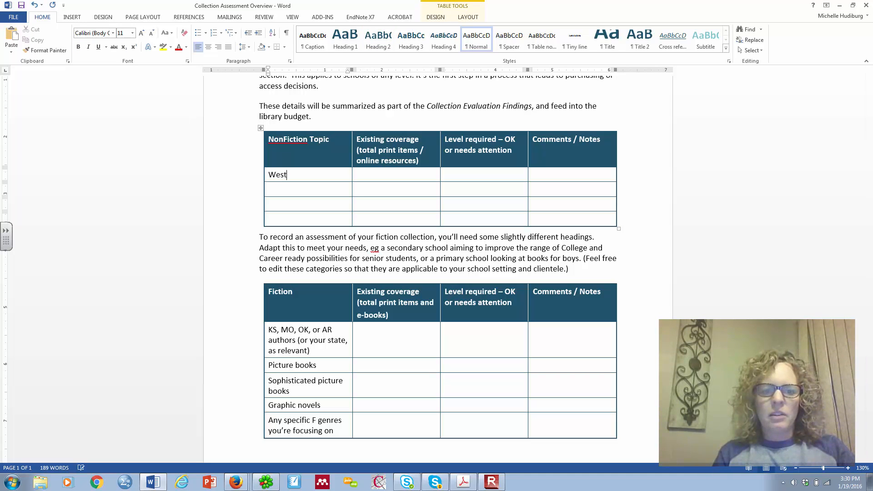
{"action": "type", "text": "ward expansion in the US"}
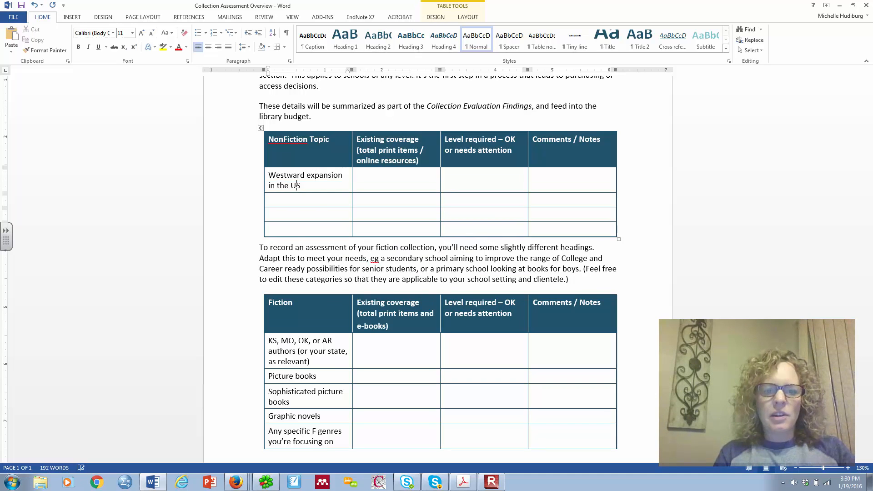
{"action": "left_click", "coordinate": [390, 178]}
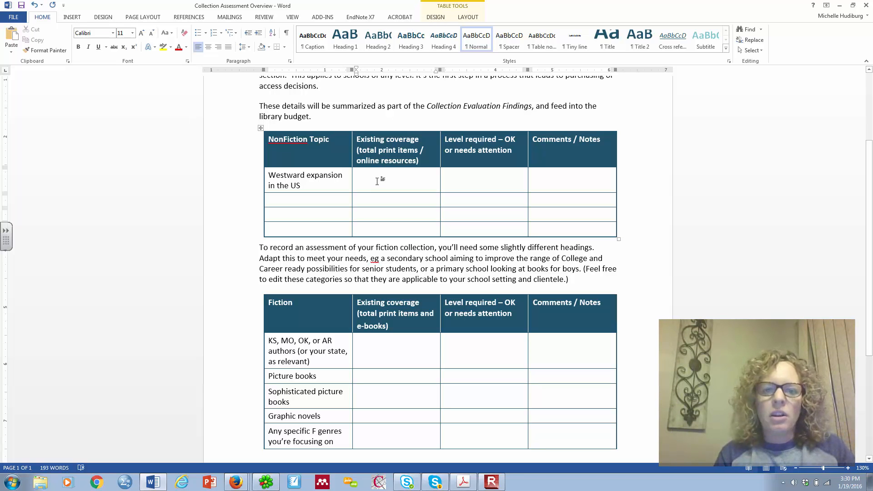
{"action": "type", "text": "25"}
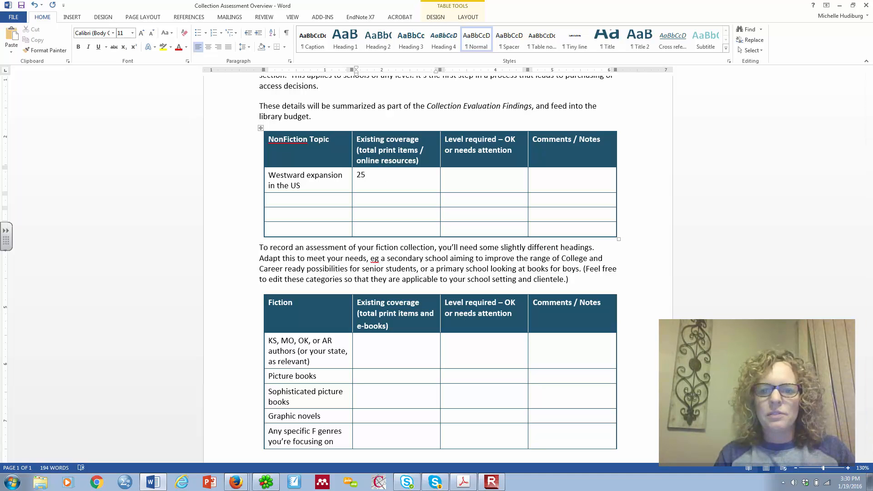
Add the level assessment and a comment recommending Native American viewpoint works
{"action": "left_click", "coordinate": [446, 176]}
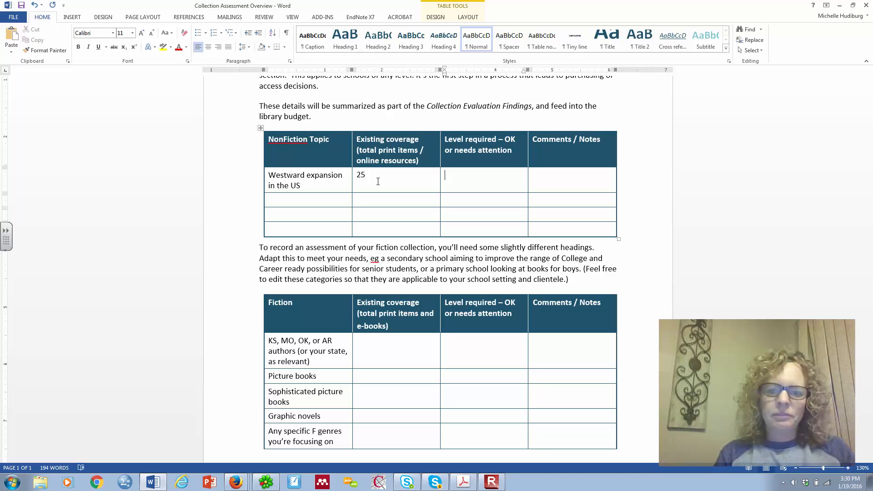
{"action": "type", "text": "Pretty o"}
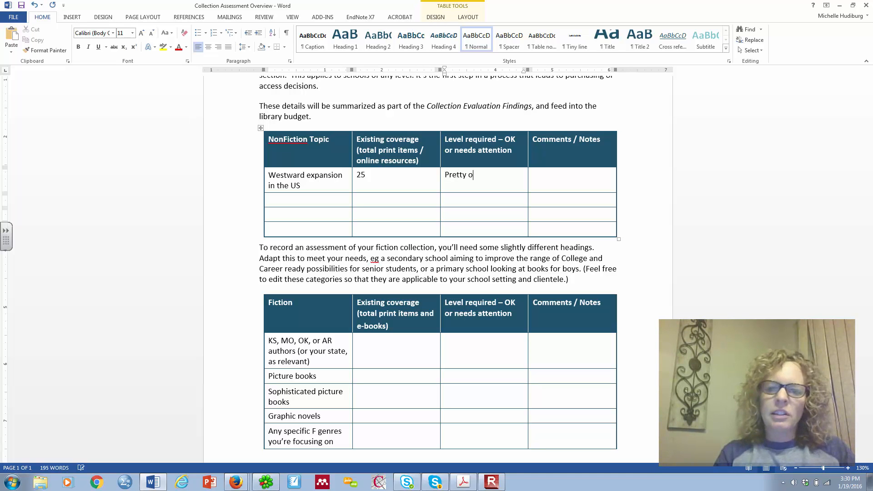
{"action": "type", "text": "k, but could use more upper level; could use more varied perspective"}
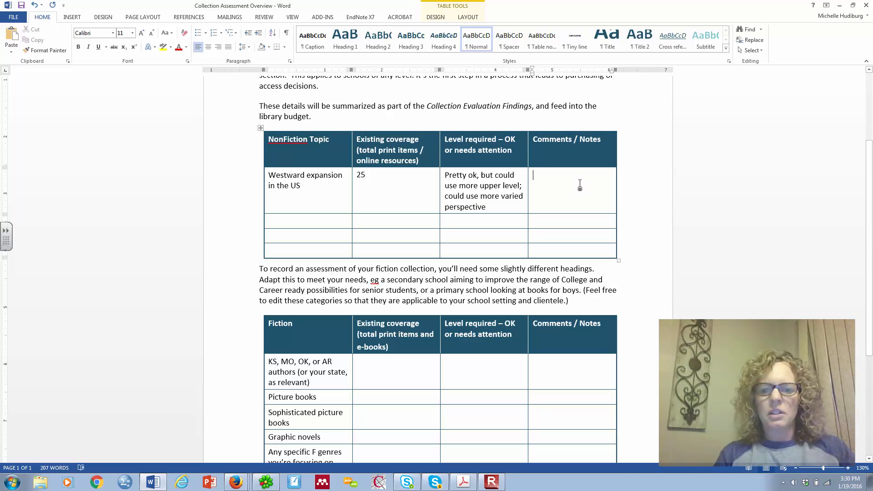
{"action": "type", "text": "I would like to add works that focus on the native A"}
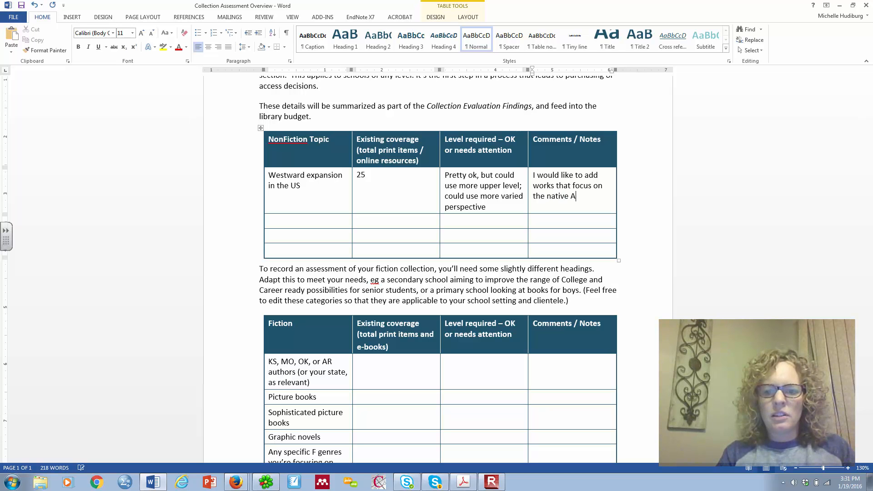
{"action": "type", "text": "merican vie"}
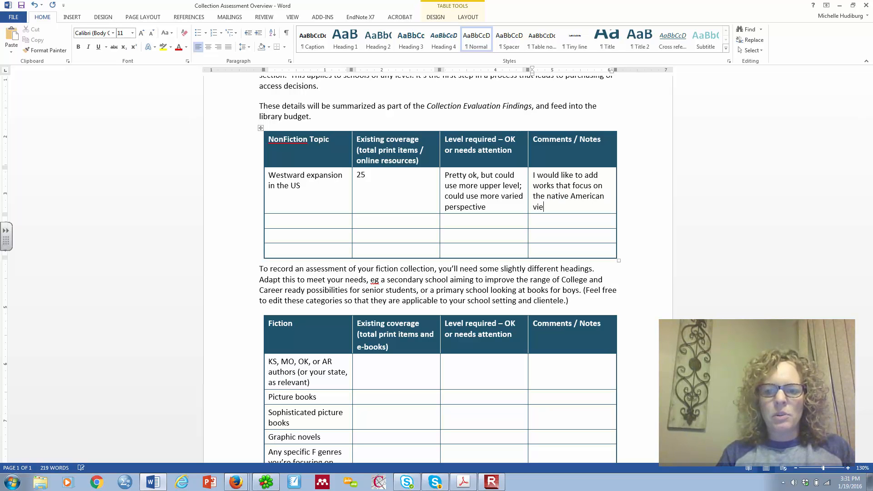
{"action": "type", "text": "wpoint;"}
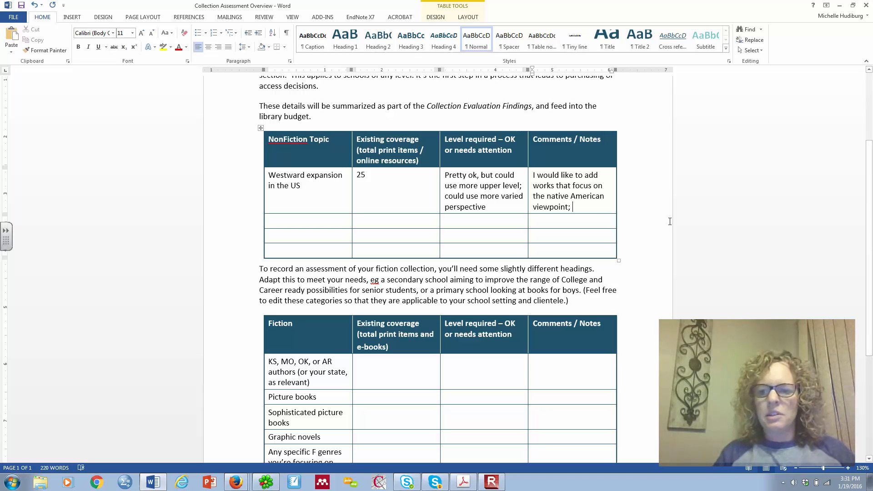
{"action": "scroll", "scroll_direction": "down", "scroll_amount": 3}
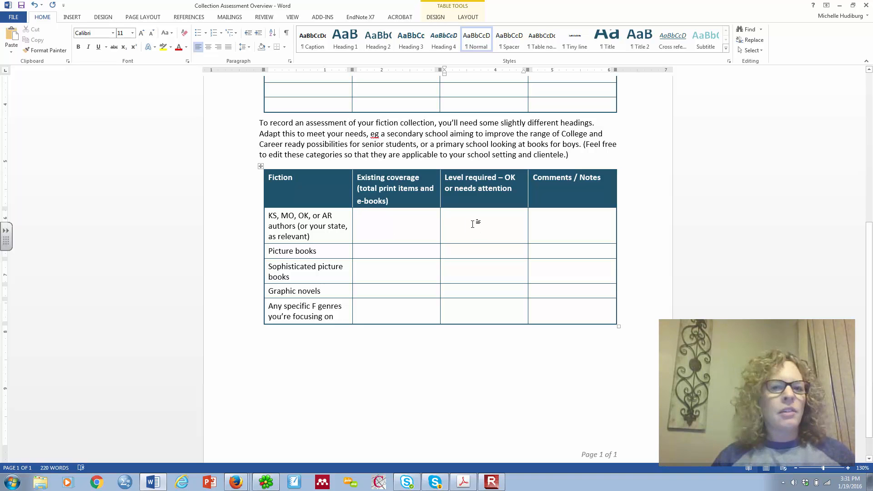
{"action": "left_click", "coordinate": [446, 225]}
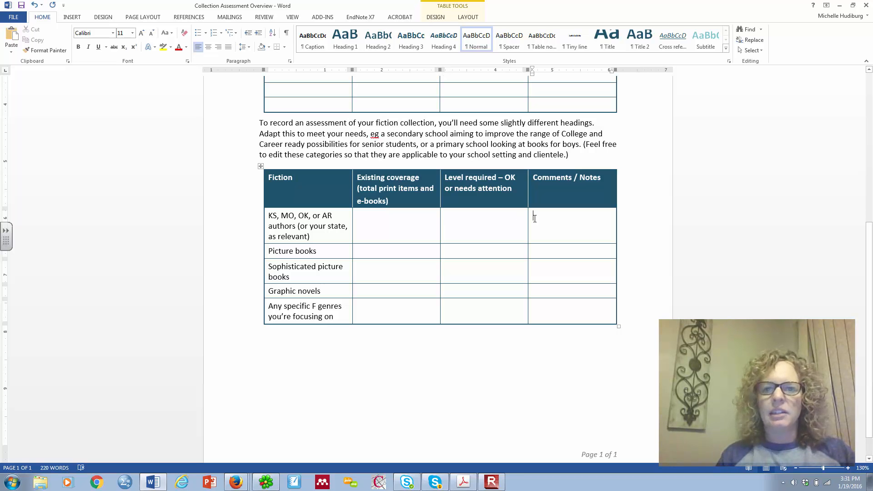
{"action": "mouse_move", "coordinate": [381, 315]}
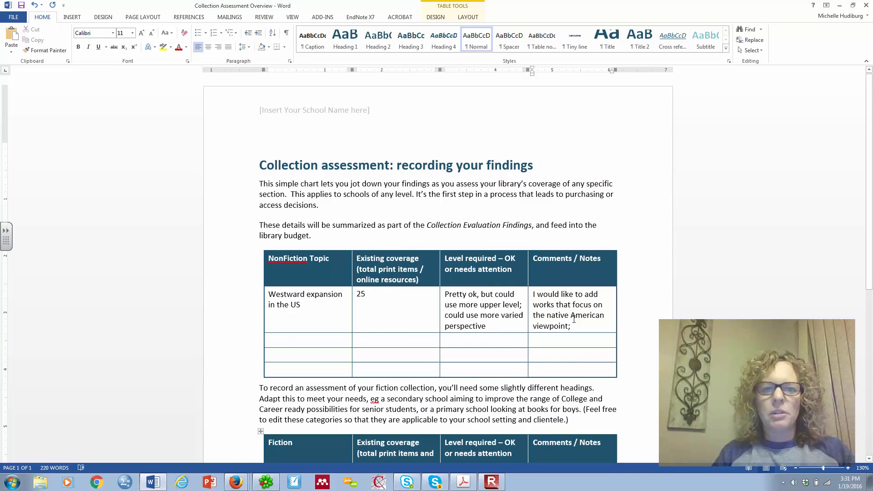
{"action": "mouse_move", "coordinate": [305, 113]}
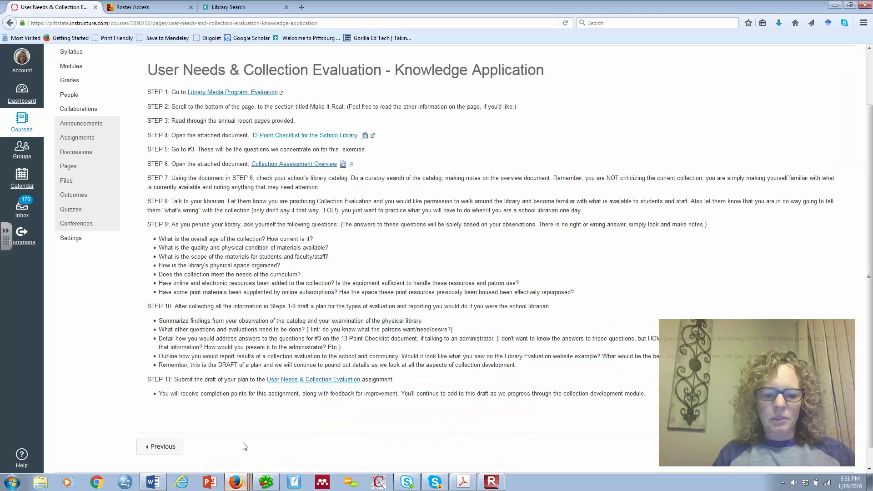
{"action": "mouse_move", "coordinate": [559, 138]}
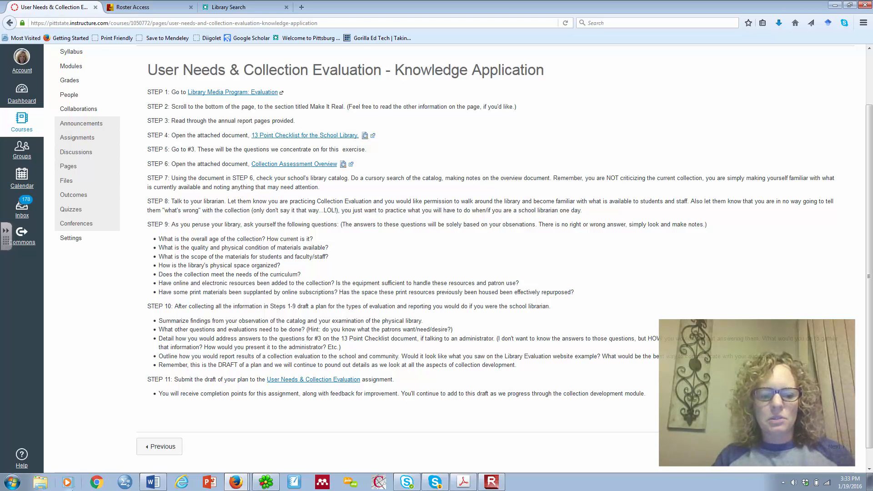
{"action": "left_click", "coordinate": [153, 482]}
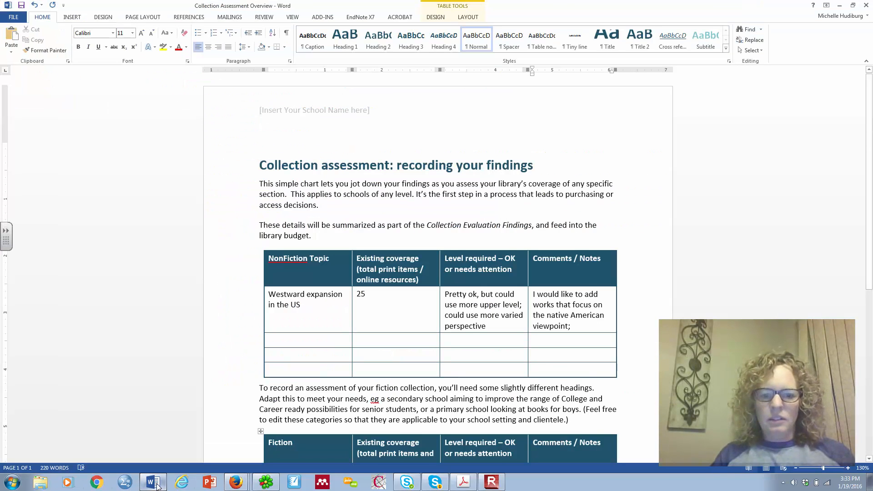
{"action": "scroll", "scroll_direction": "down", "scroll_amount": 3}
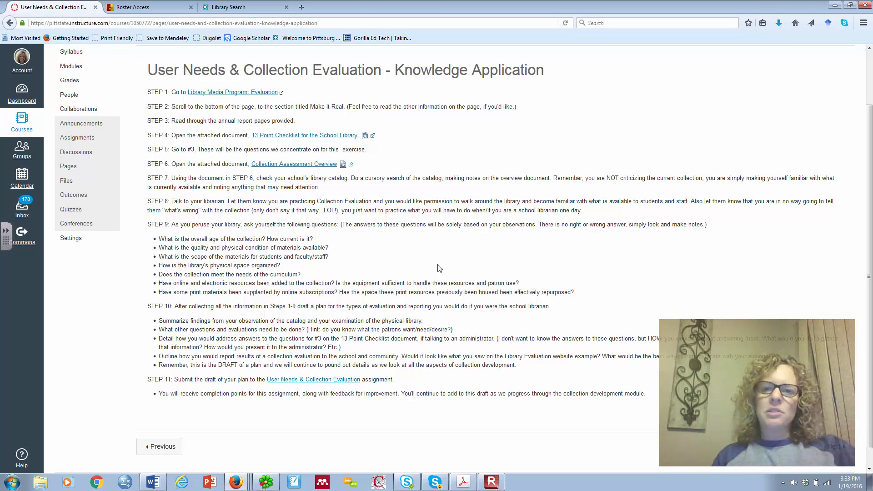
Scroll the Knowledge Application page slightly to show all Steps 1–11
{"action": "scroll", "scroll_direction": "down", "scroll_amount": 3}
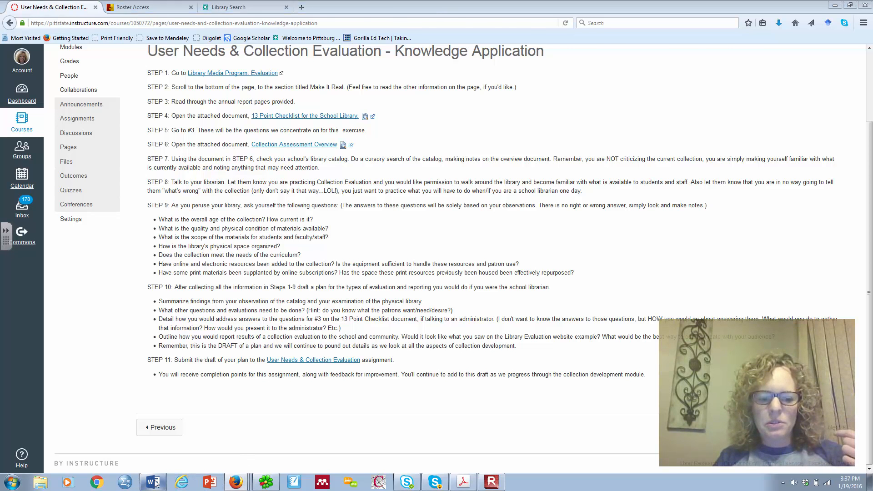
Switch to the Collection Assessment Overview in Word and click into the first Fiction row's Comments cell
{"action": "left_click", "coordinate": [152, 482]}
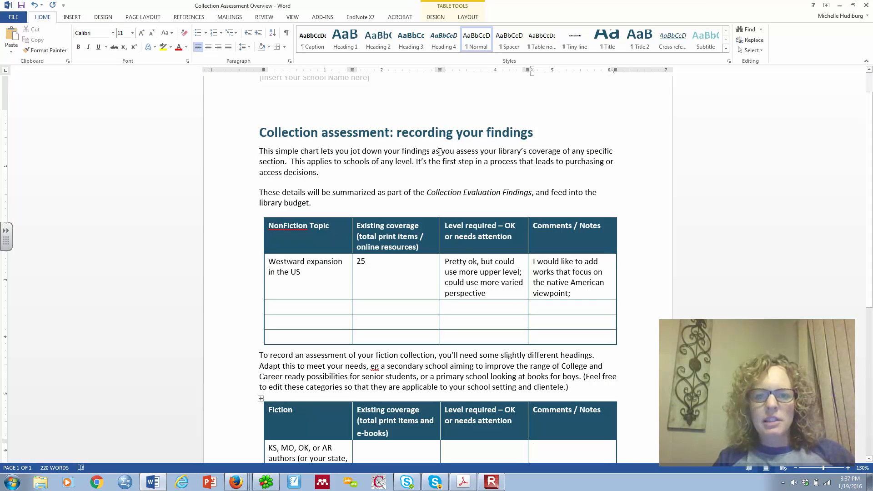
{"action": "left_click", "coordinate": [568, 449]}
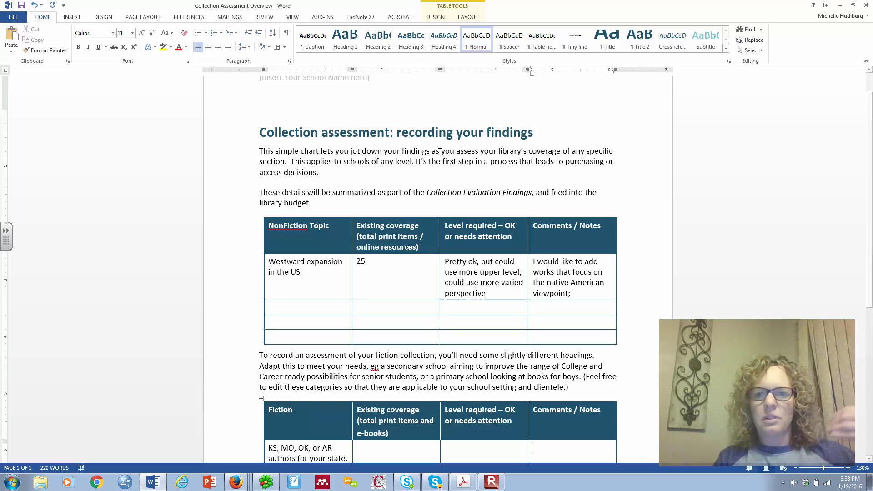
{"action": "mouse_move", "coordinate": [726, 100]}
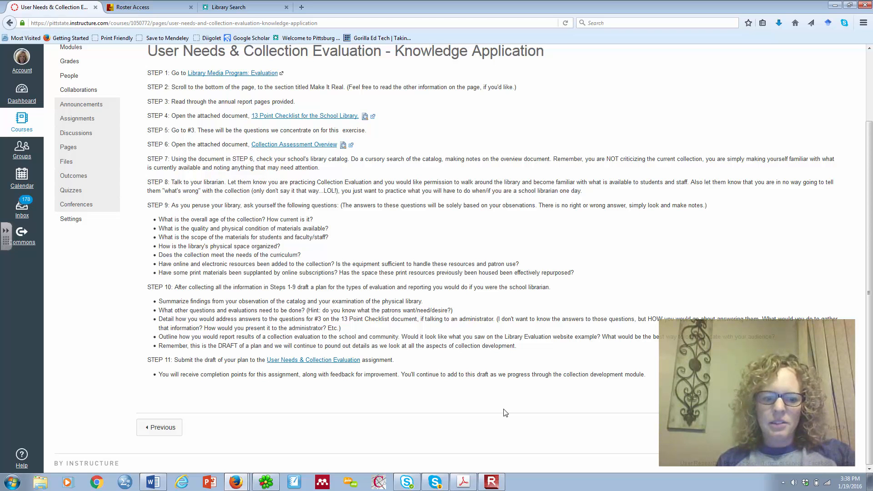
{"action": "mouse_move", "coordinate": [125, 319]}
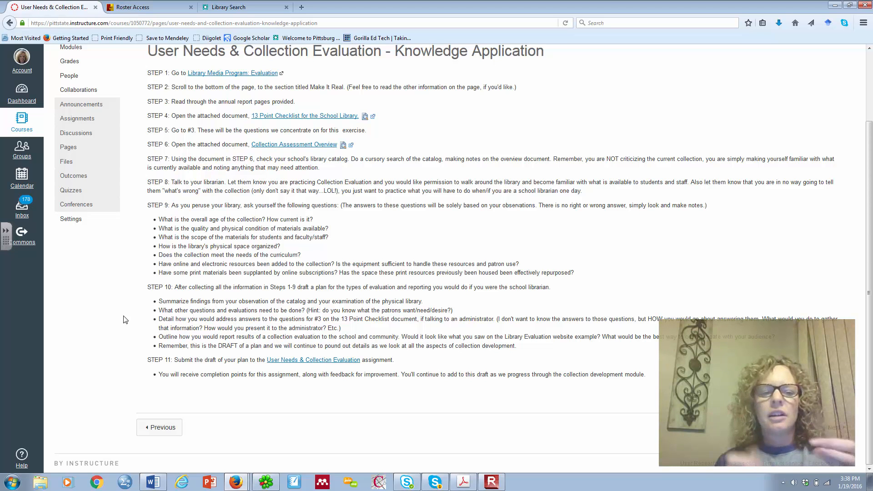
{"action": "mouse_move", "coordinate": [137, 333]}
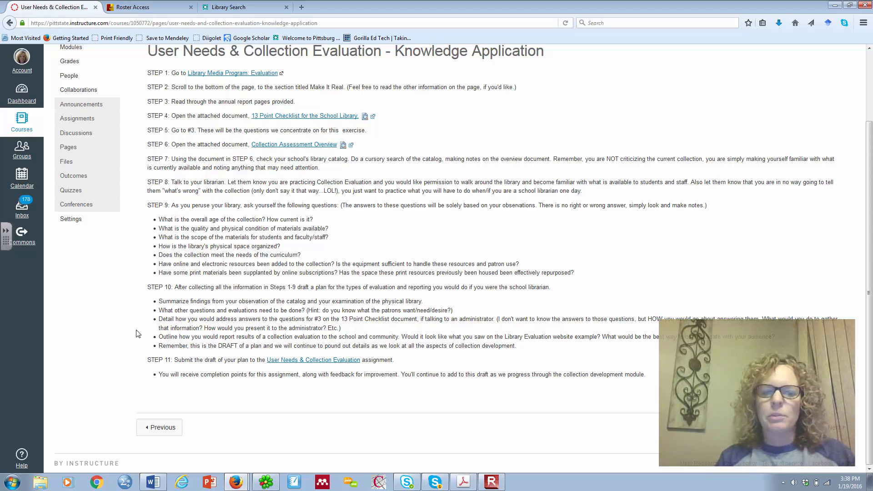